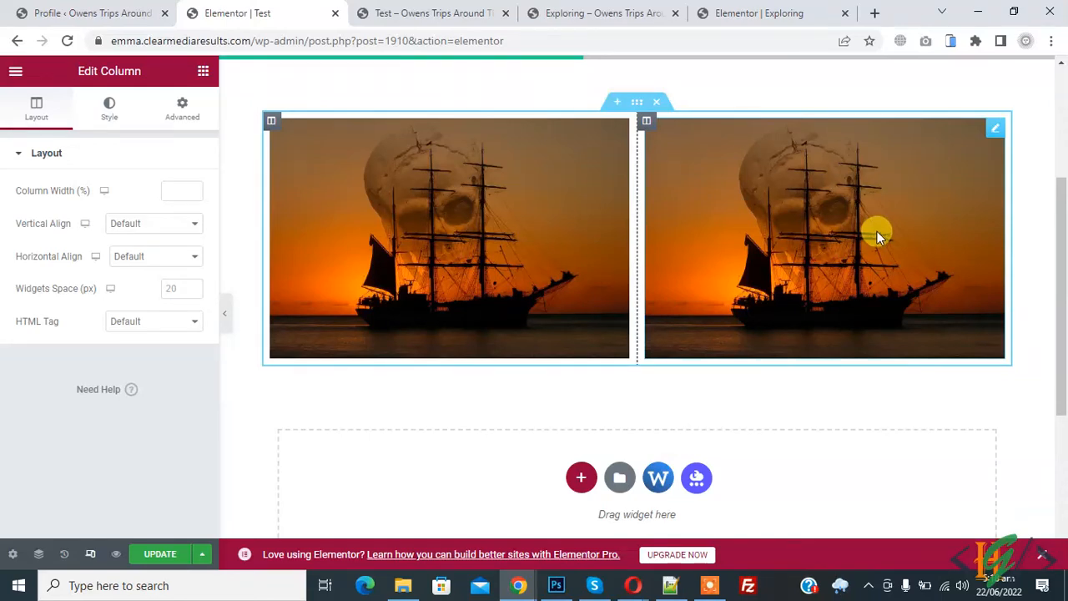
mouse_move(878, 235)
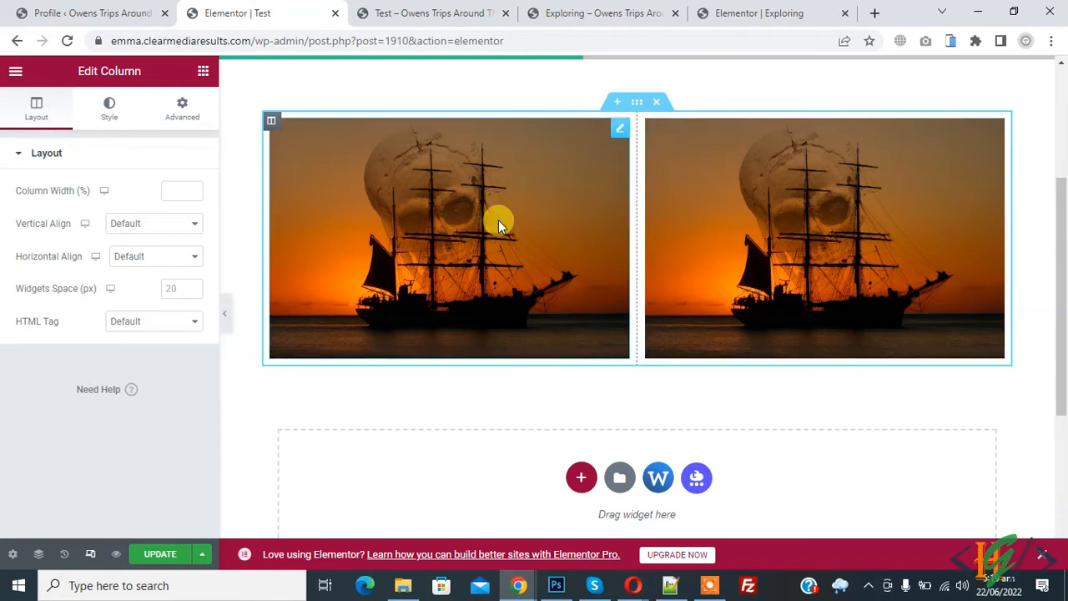
mouse_move(499, 224)
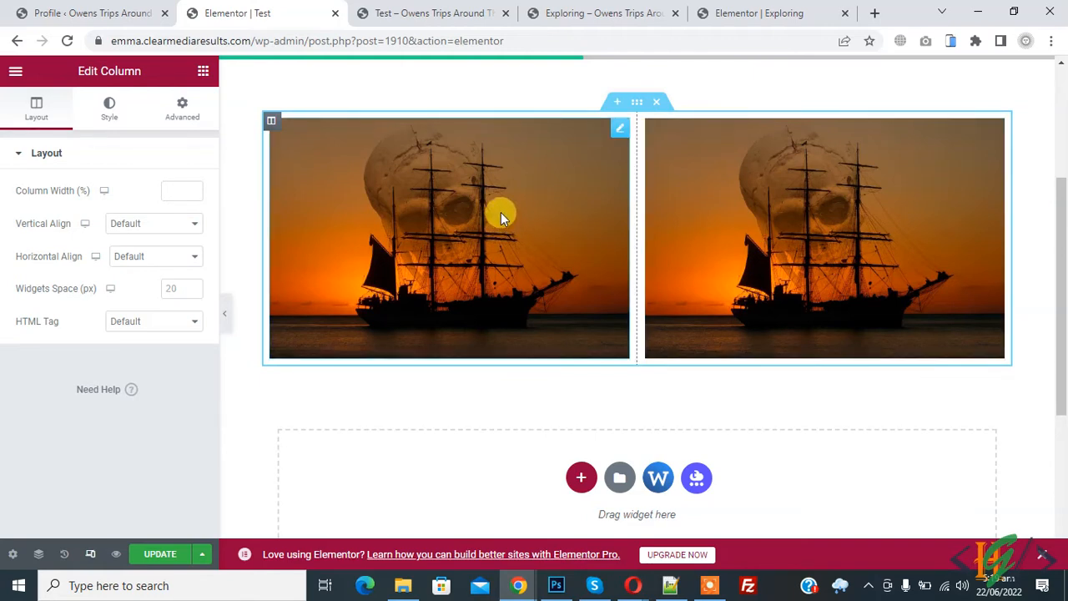
mouse_move(504, 208)
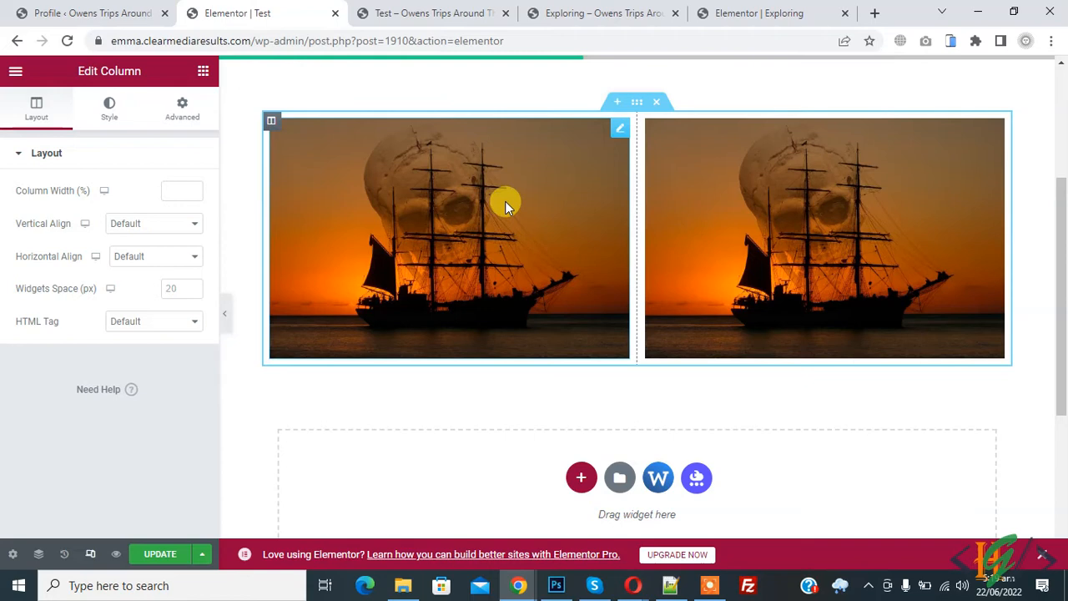
mouse_move(518, 199)
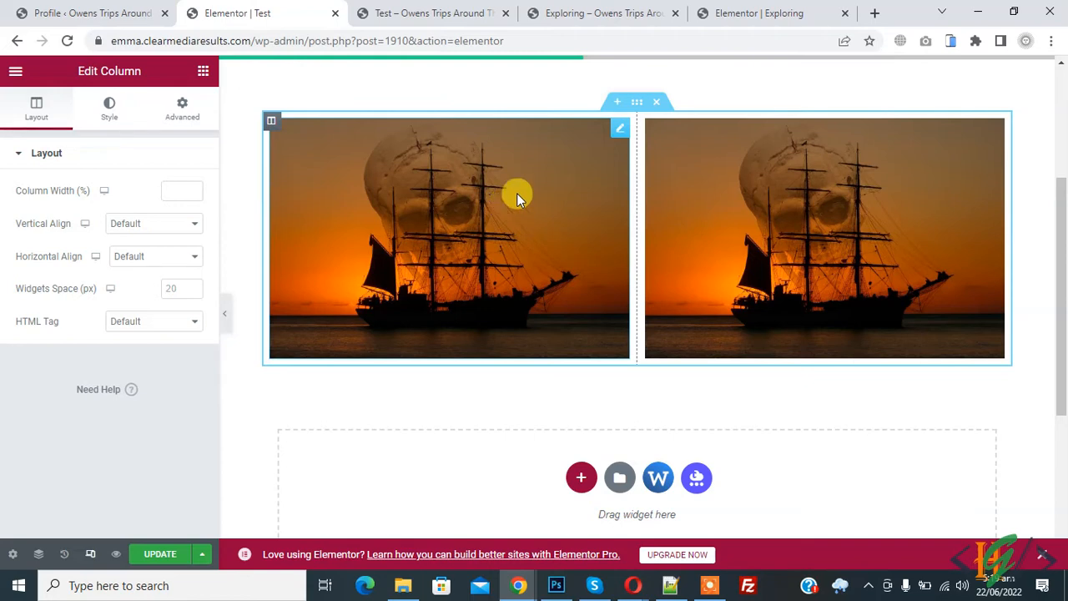
mouse_move(538, 225)
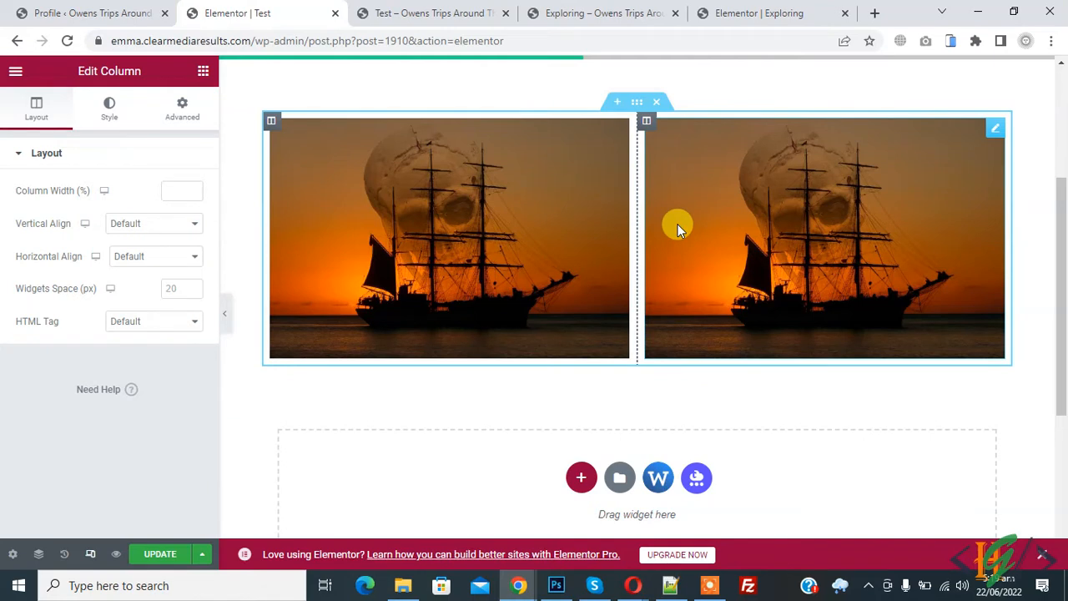
mouse_move(588, 204)
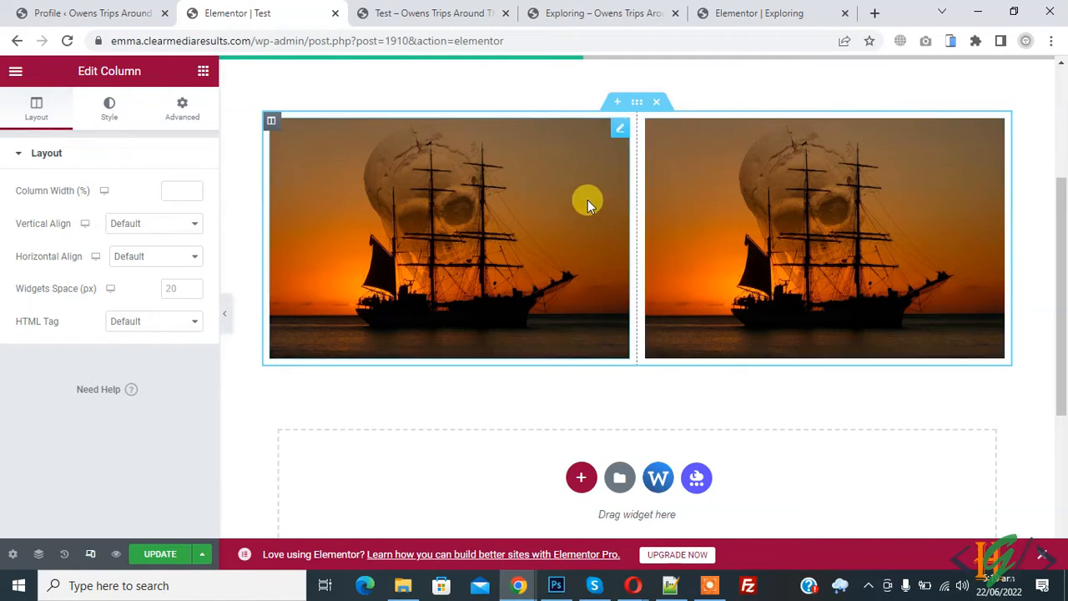
mouse_move(87, 554)
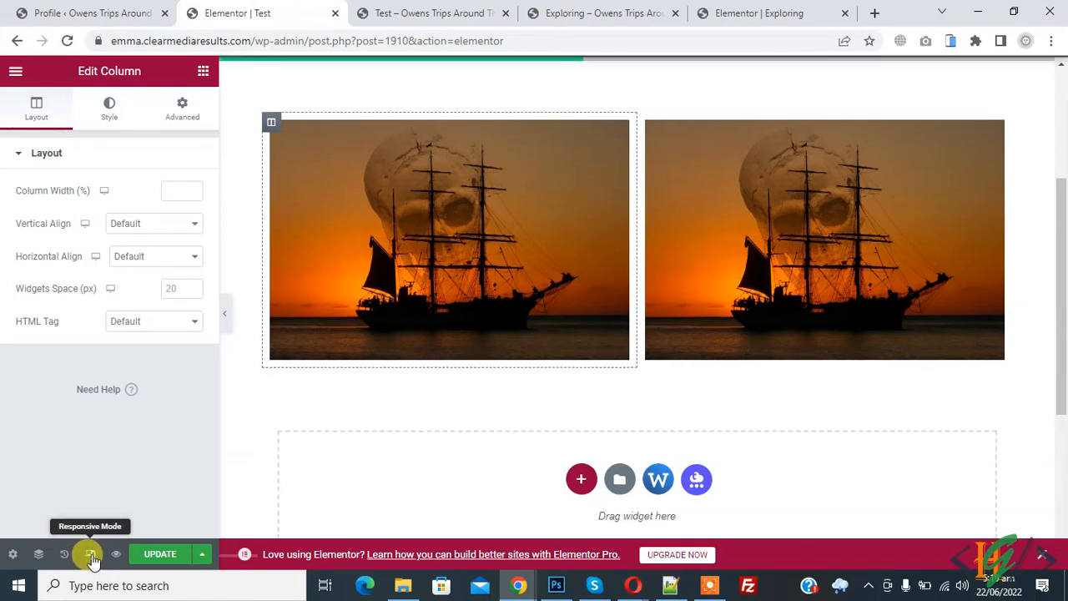
- Enter Responsive Mode and preview the page at mobile size
left_click(87, 554)
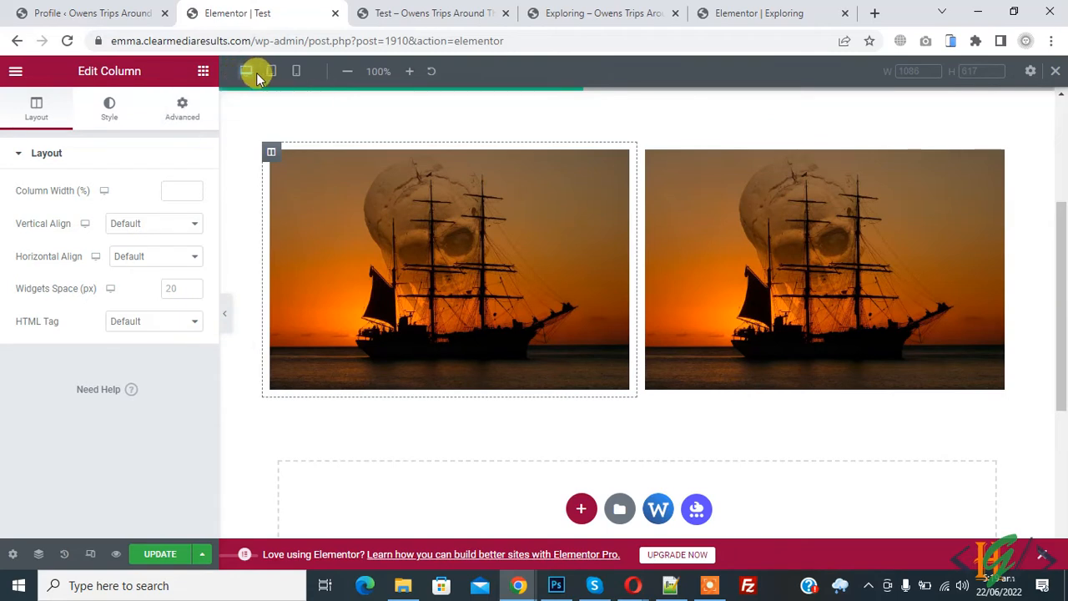
mouse_move(297, 70)
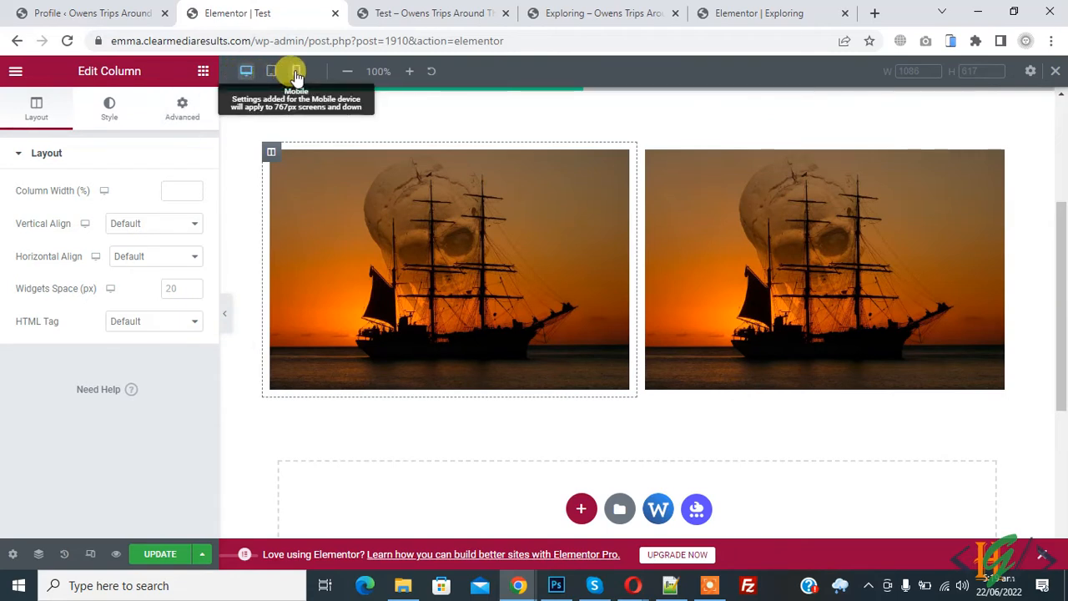
mouse_move(581, 218)
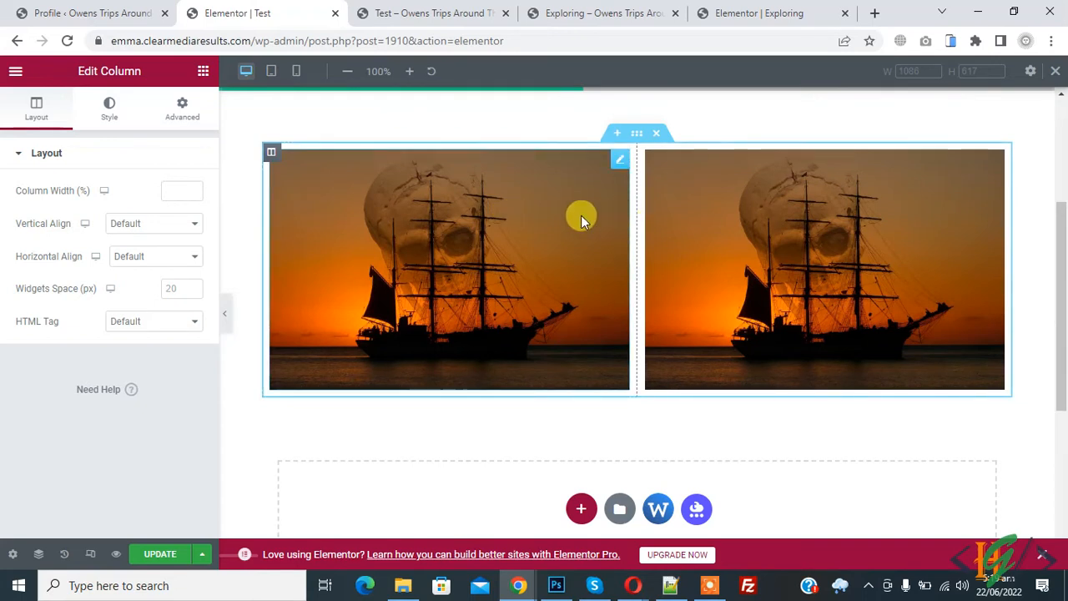
mouse_move(297, 70)
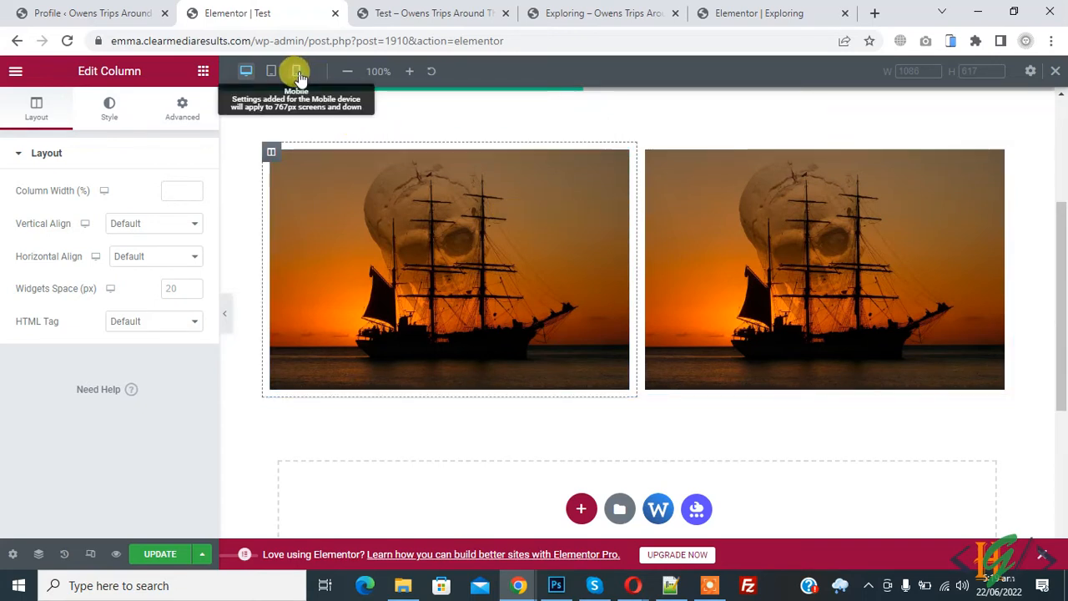
left_click(295, 71)
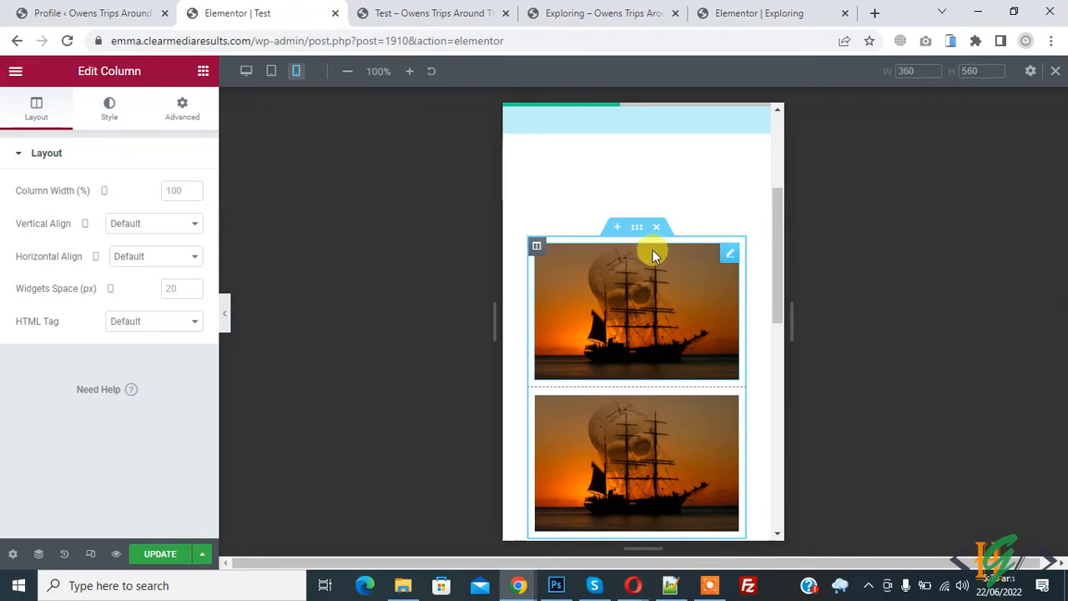
mouse_move(576, 304)
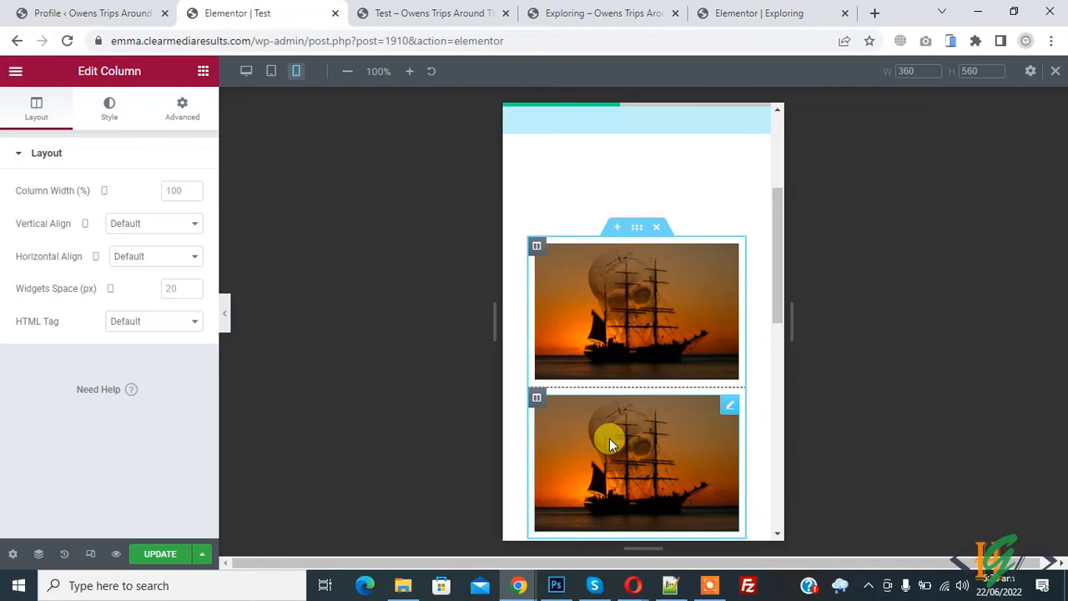
- Switch the preview back to the desktop device
left_click(246, 70)
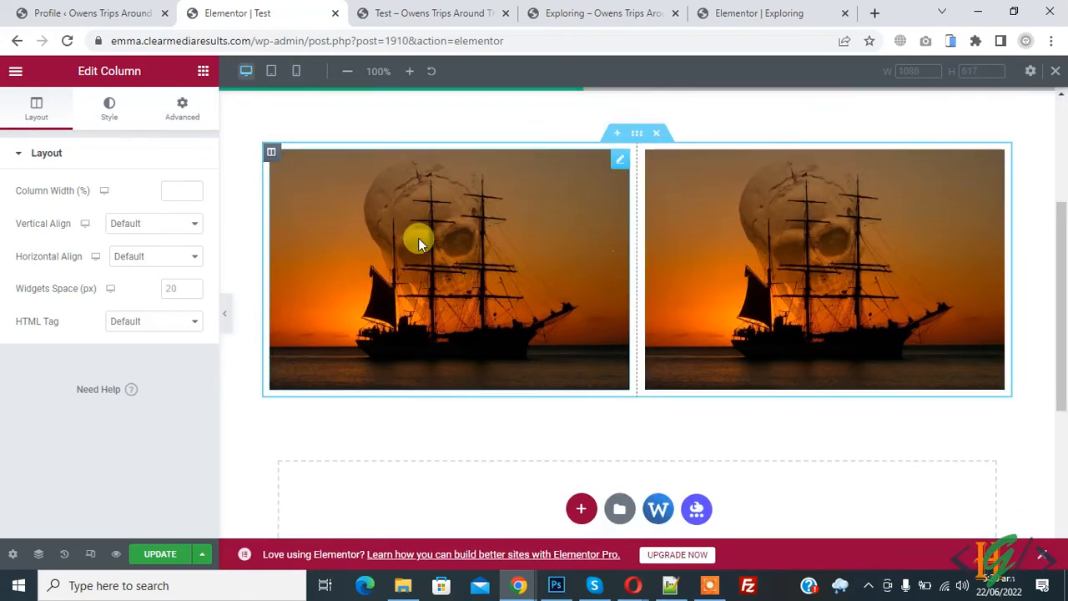
mouse_move(271, 154)
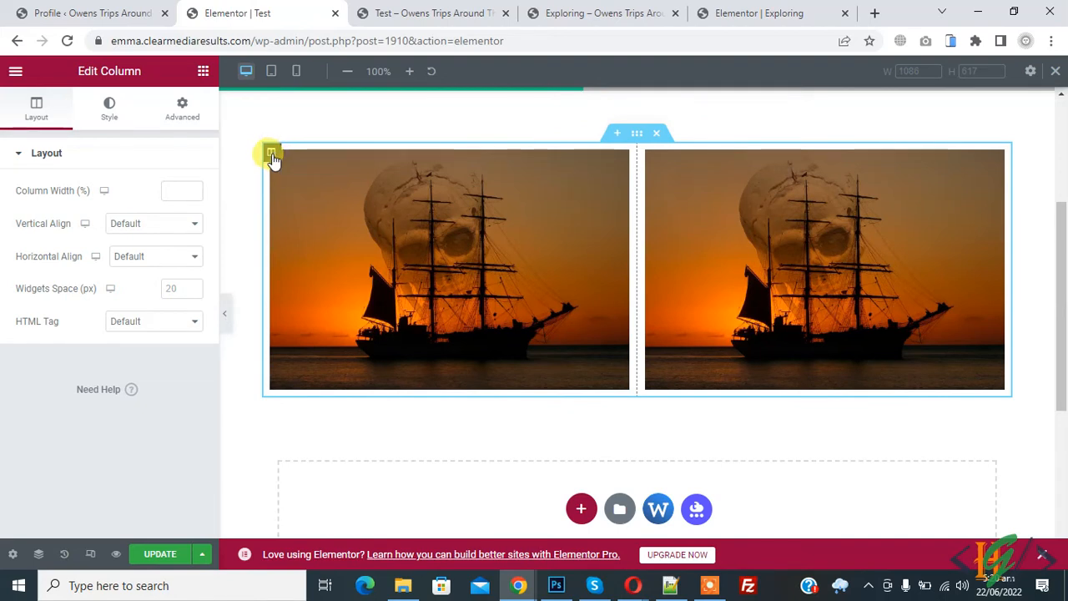
mouse_move(678, 160)
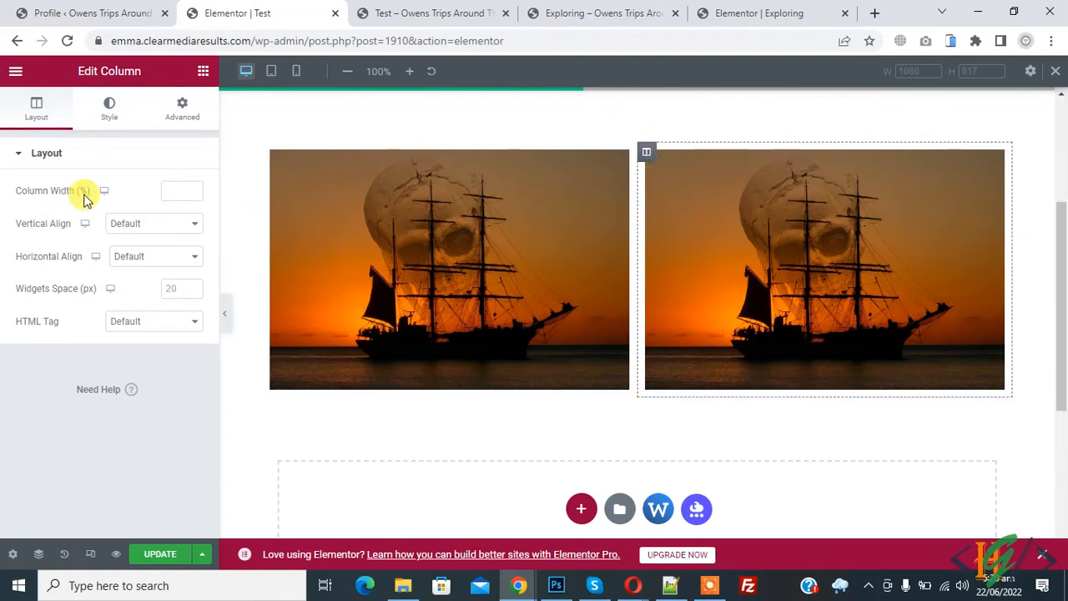
mouse_move(298, 71)
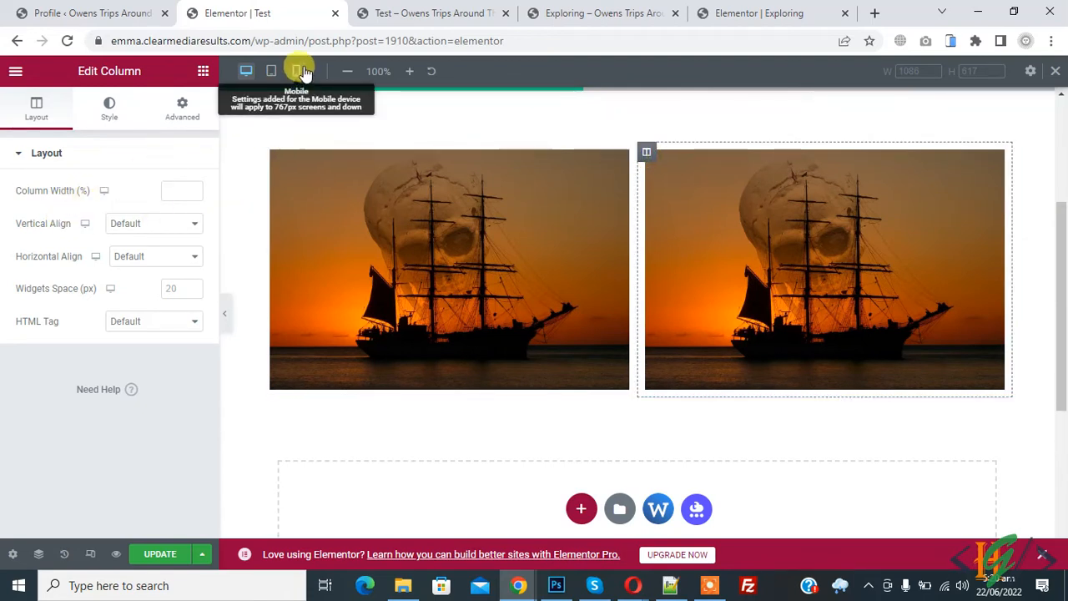
- Return to the mobile preview to adjust the column widths
left_click(297, 70)
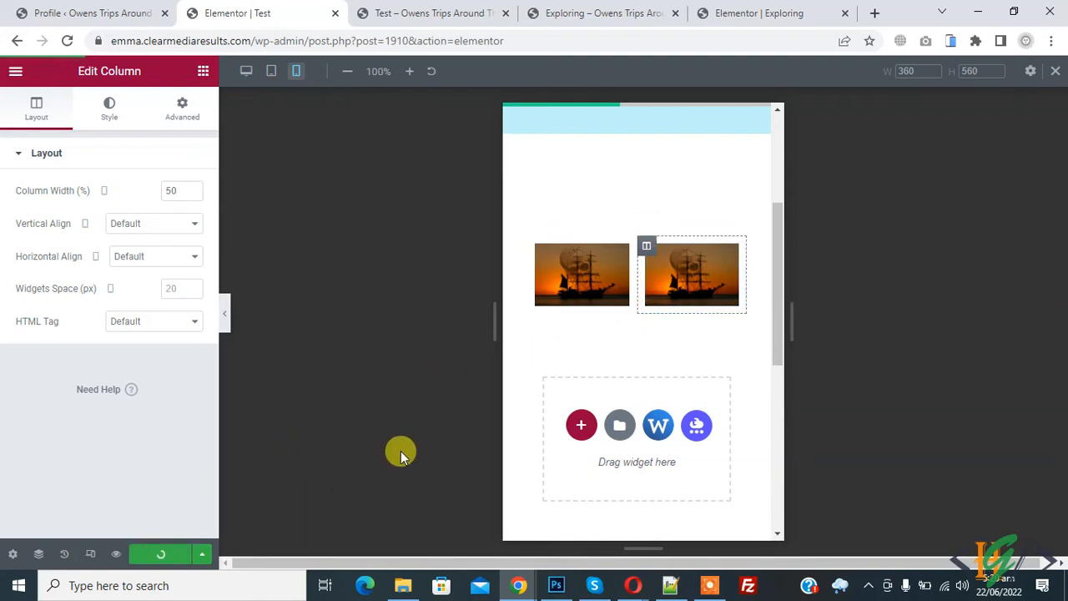
mouse_move(409, 388)
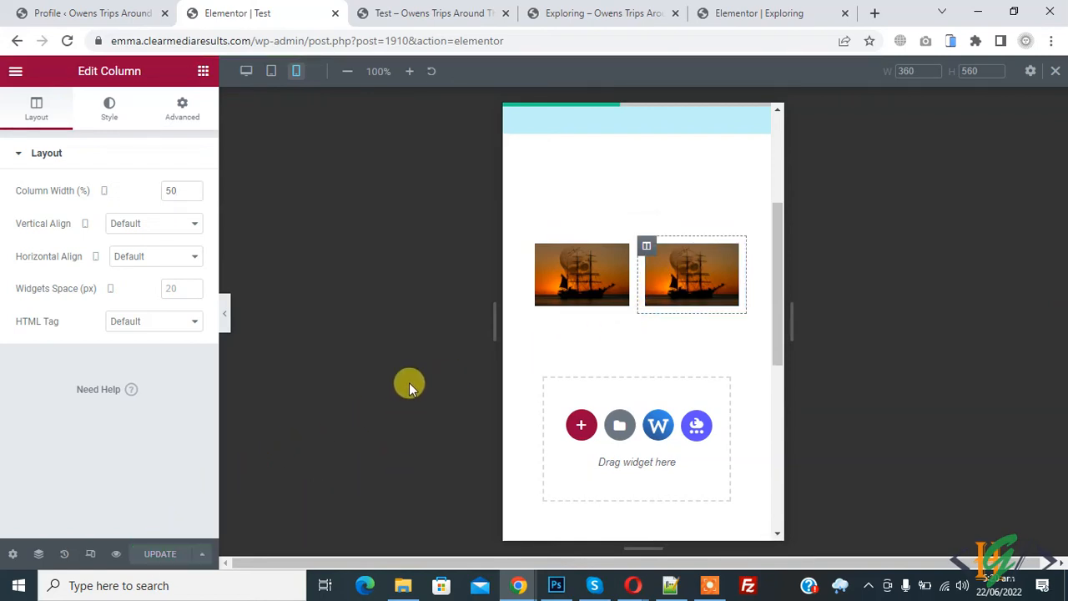
mouse_move(517, 278)
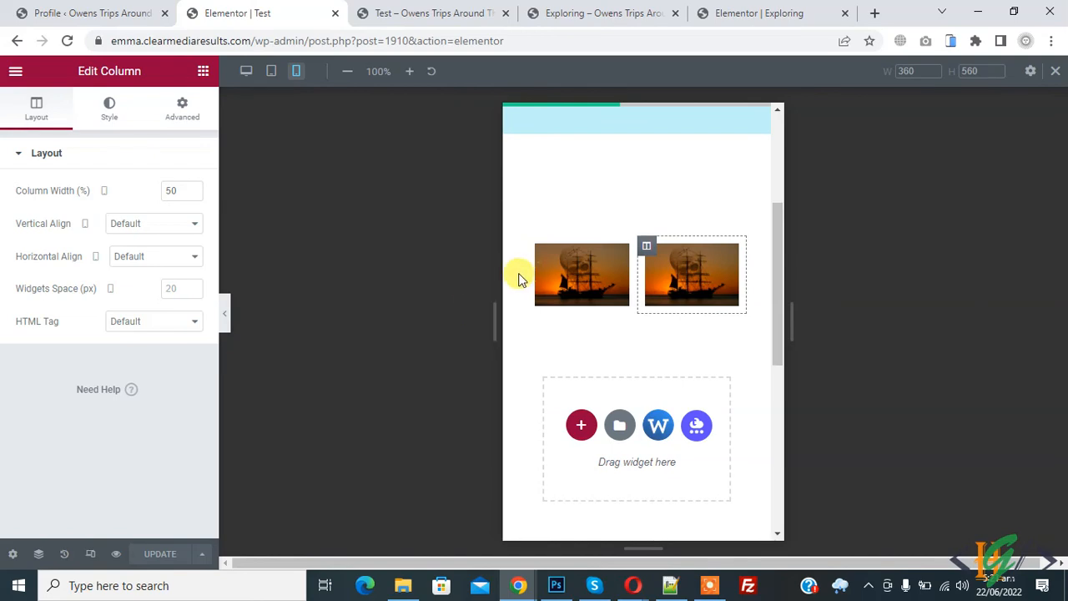
mouse_move(441, 211)
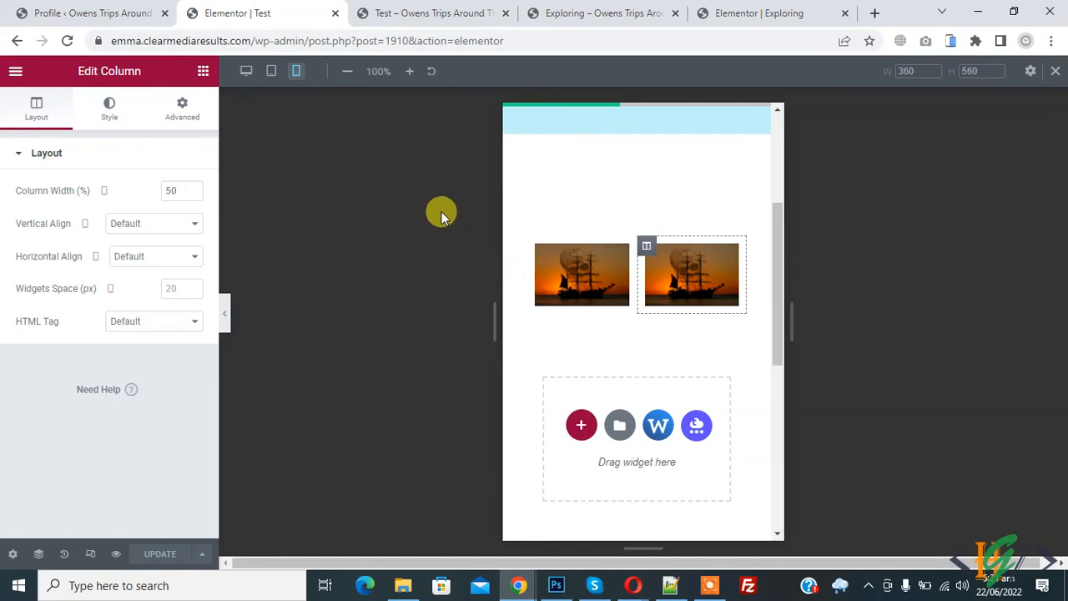
mouse_move(467, 207)
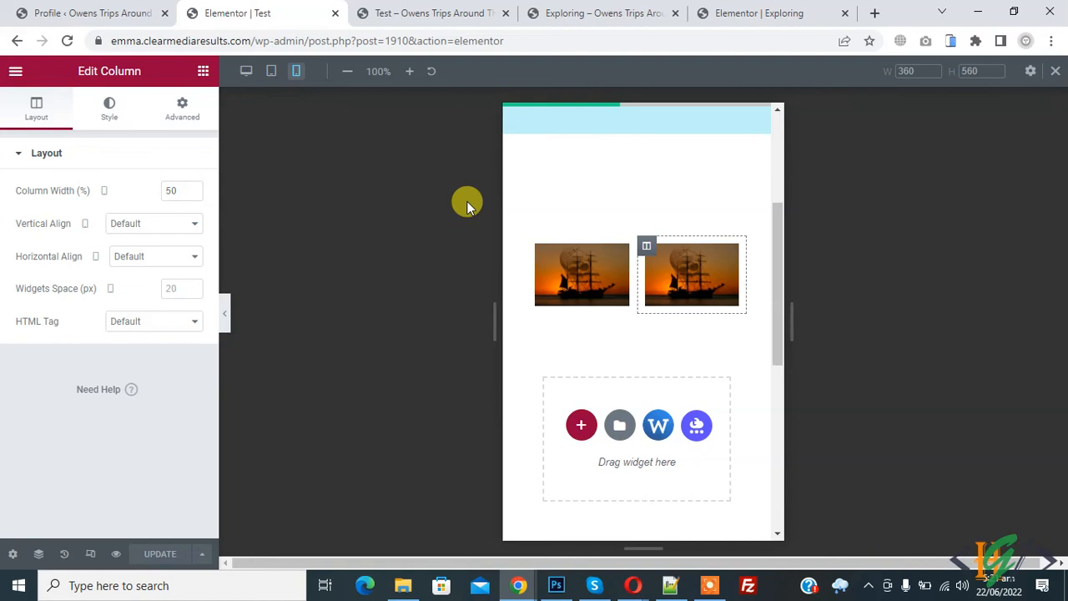
mouse_move(35, 207)
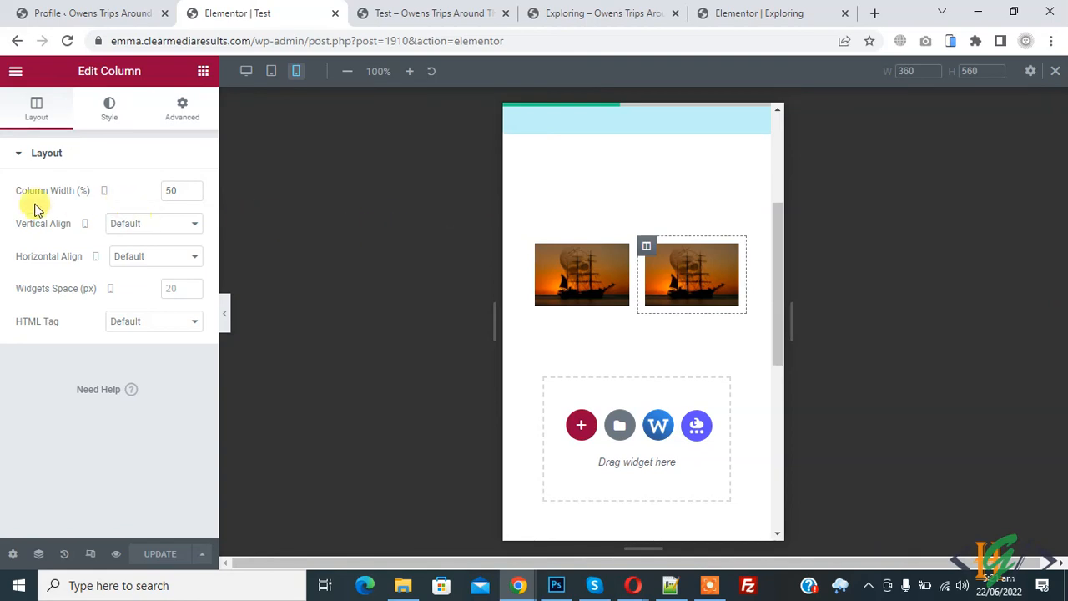
mouse_move(317, 184)
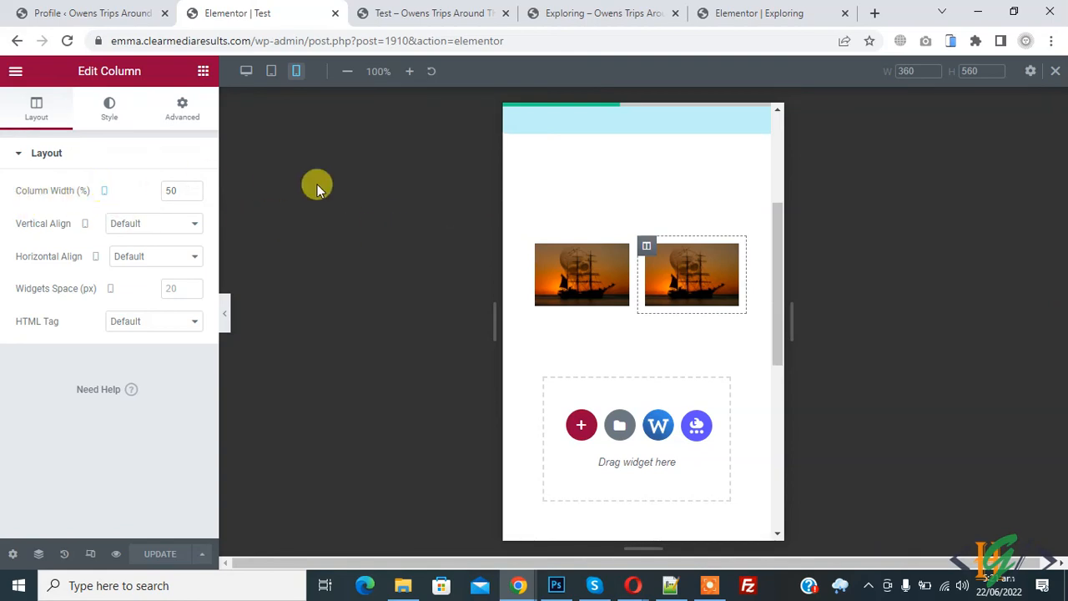
mouse_move(387, 281)
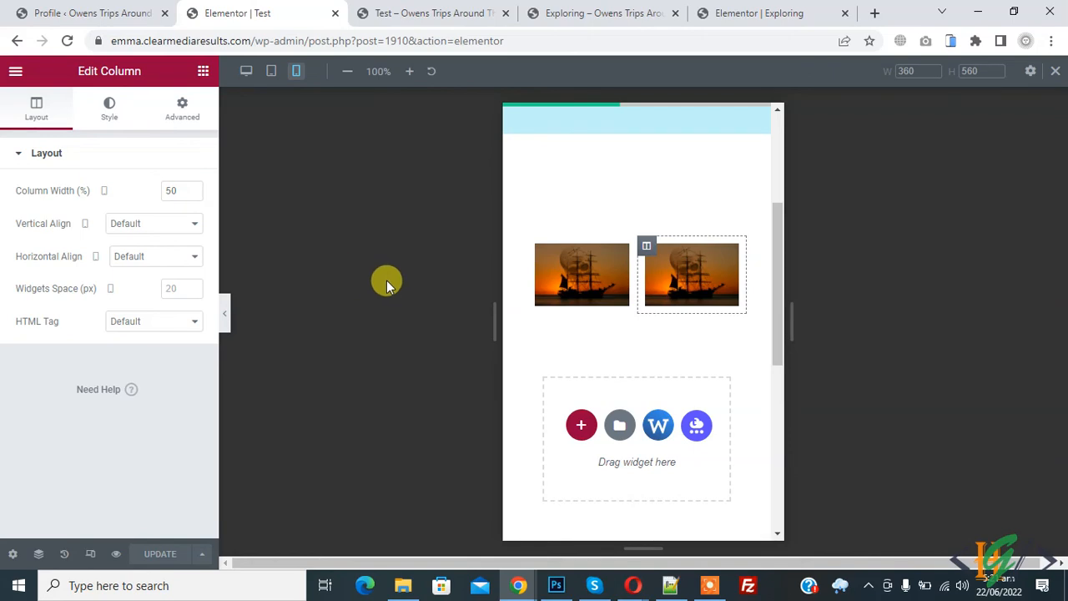
mouse_move(91, 554)
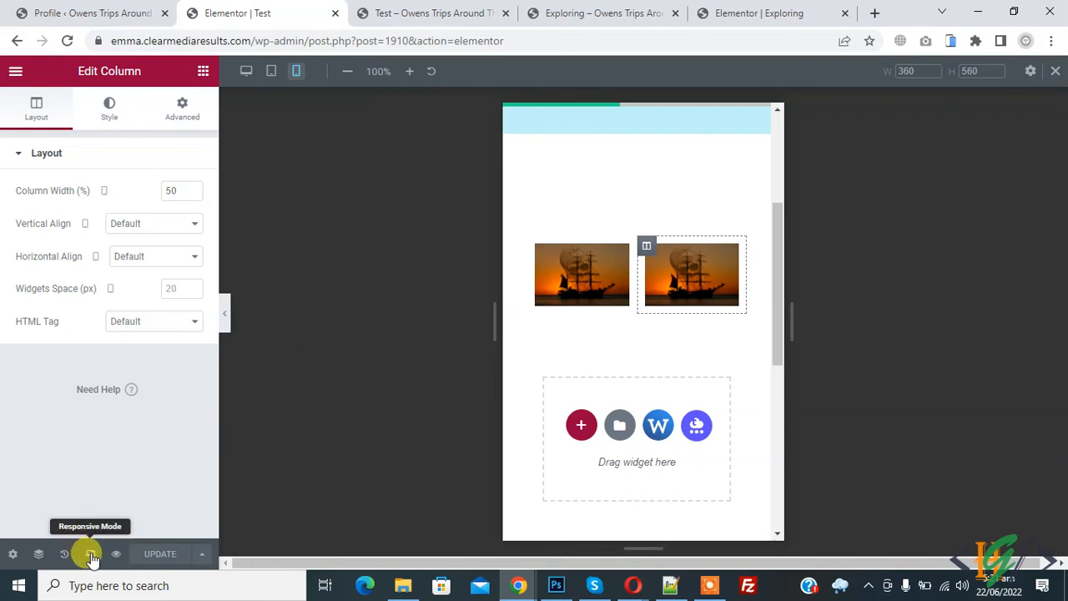
mouse_move(488, 80)
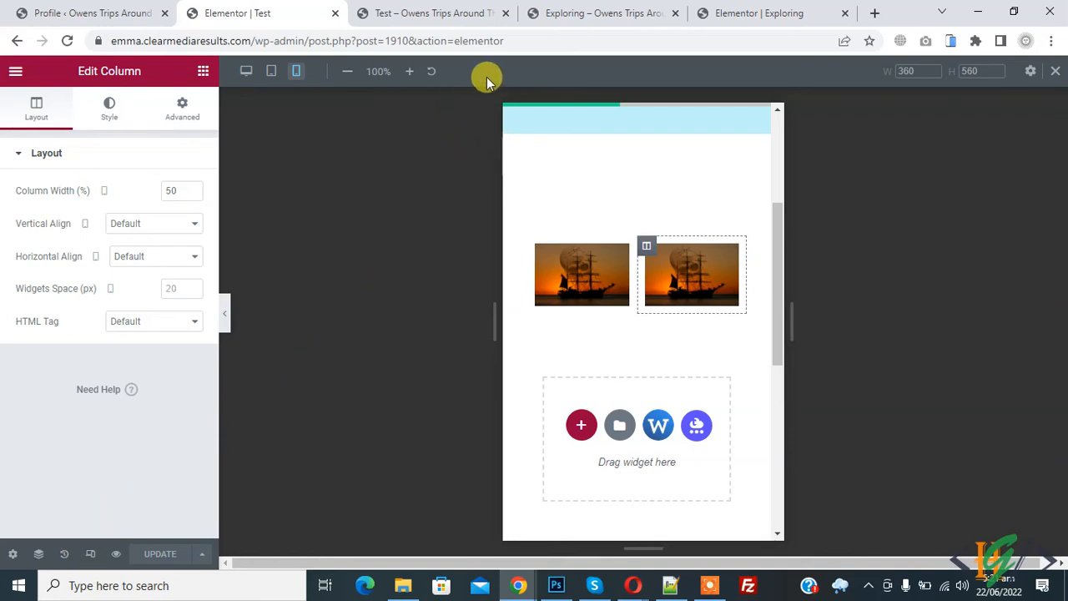